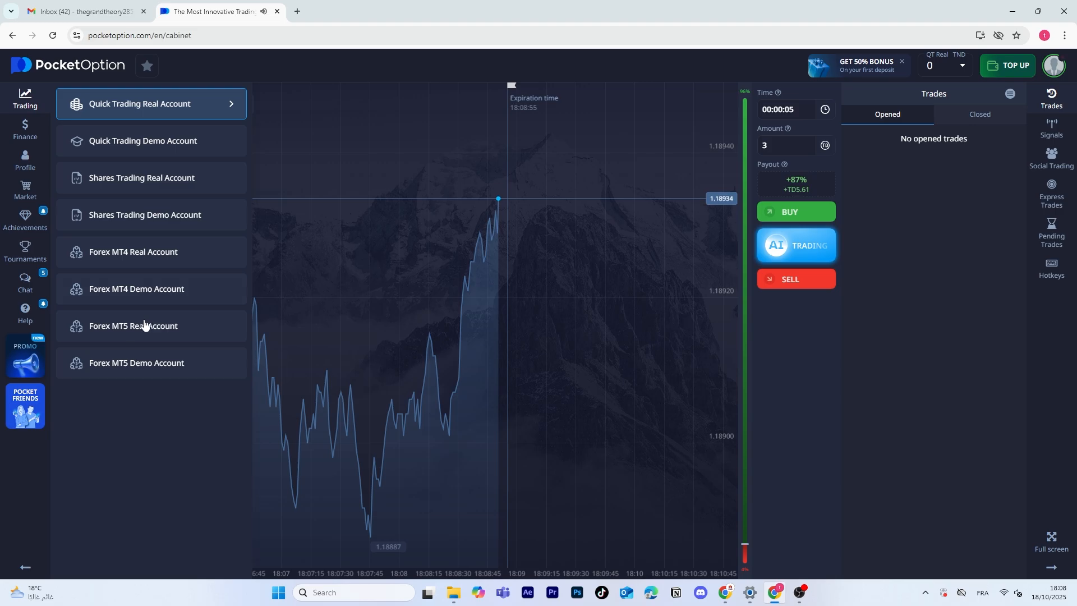
Open the Forex MT5 Real Account from the account list.
{"action": "left_click", "coordinate": [151, 325]}
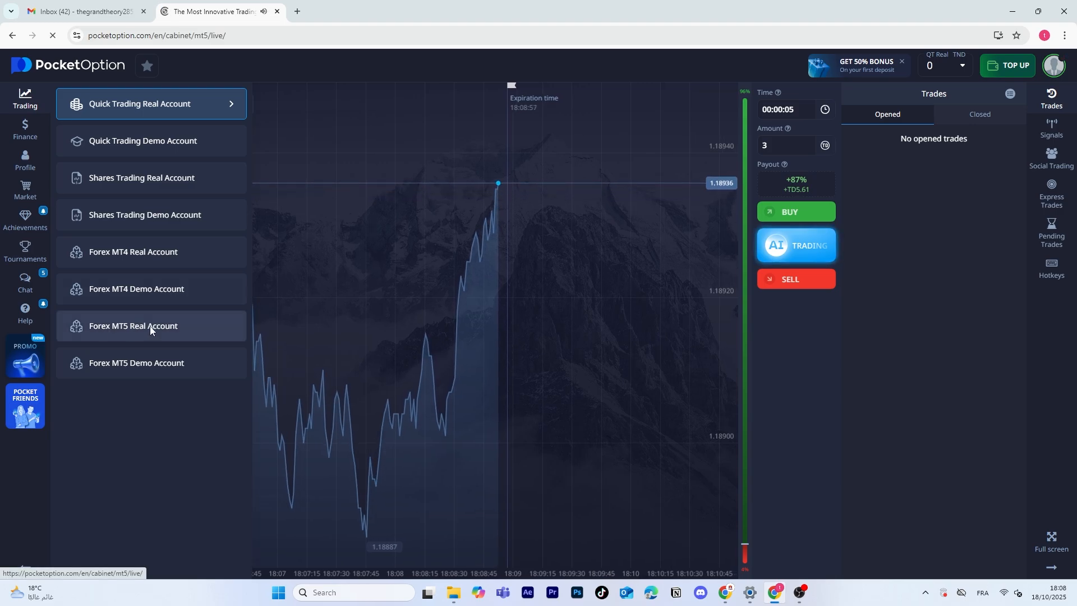
{"action": "left_click", "coordinate": [151, 326]}
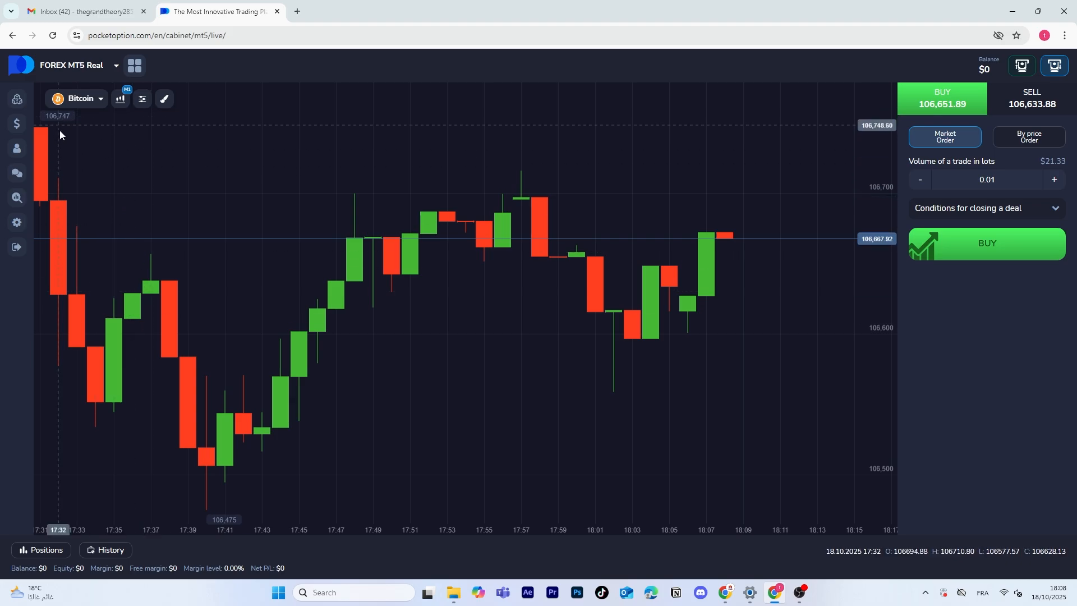
Switch the chart's symbol from Bitcoin to the EUR/USD OTC pair.
{"action": "left_click", "coordinate": [81, 98]}
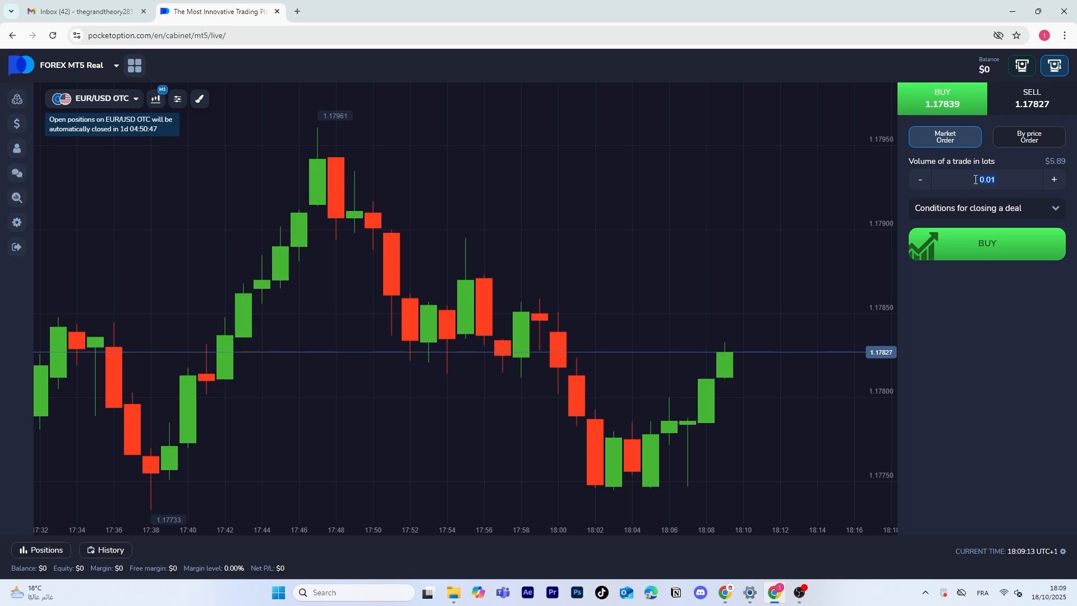
Enter 2 lots as the trade volume, replacing 0.01.
{"action": "type", "text": "2"}
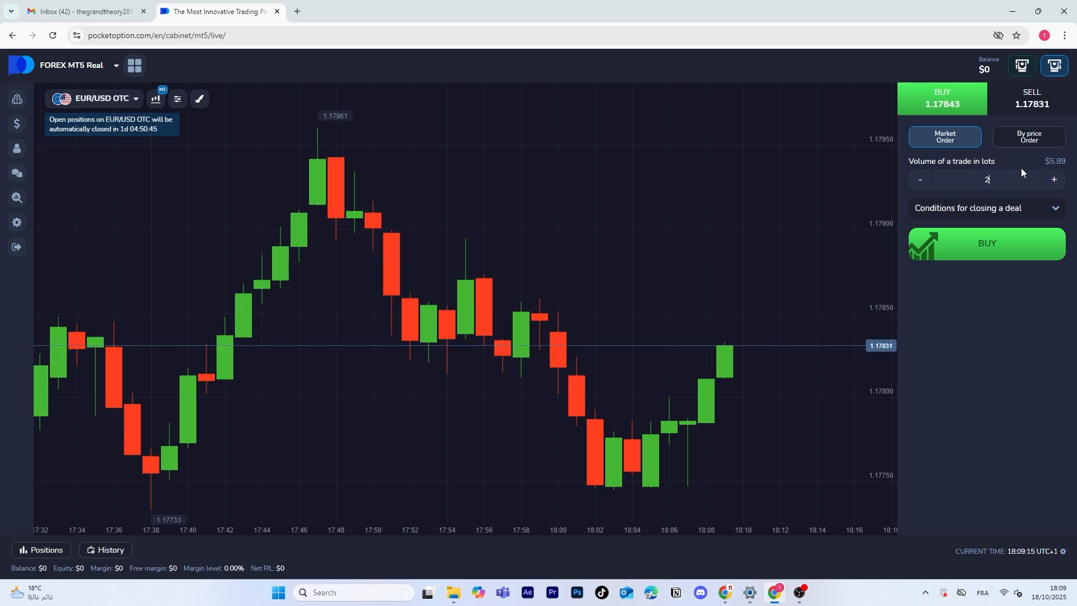